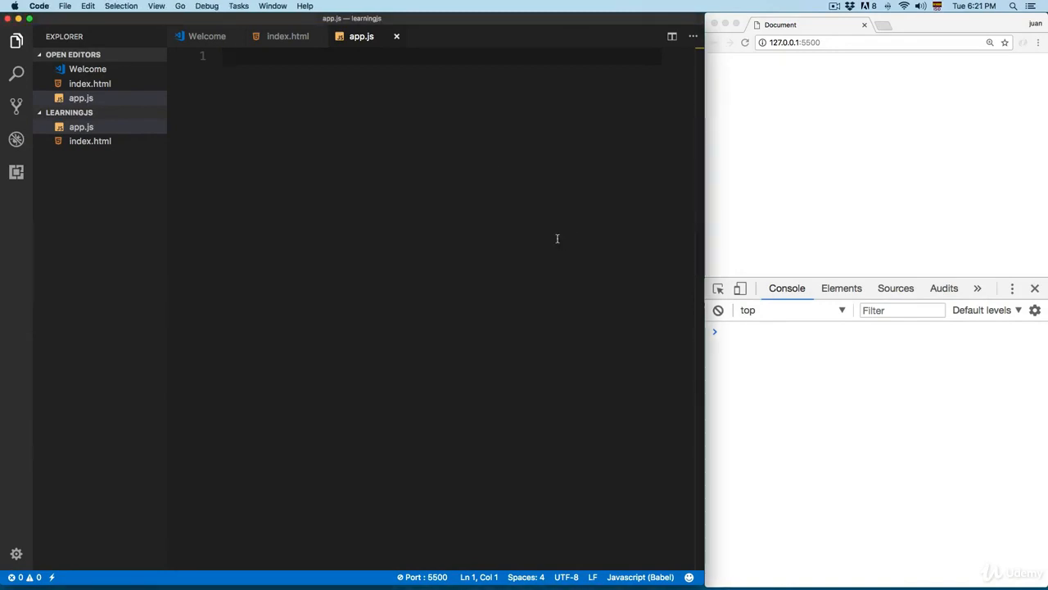
Add a '// Const in Arrays & Objects' comment, declare const name = 'Juan', log it and save
text(// Co)
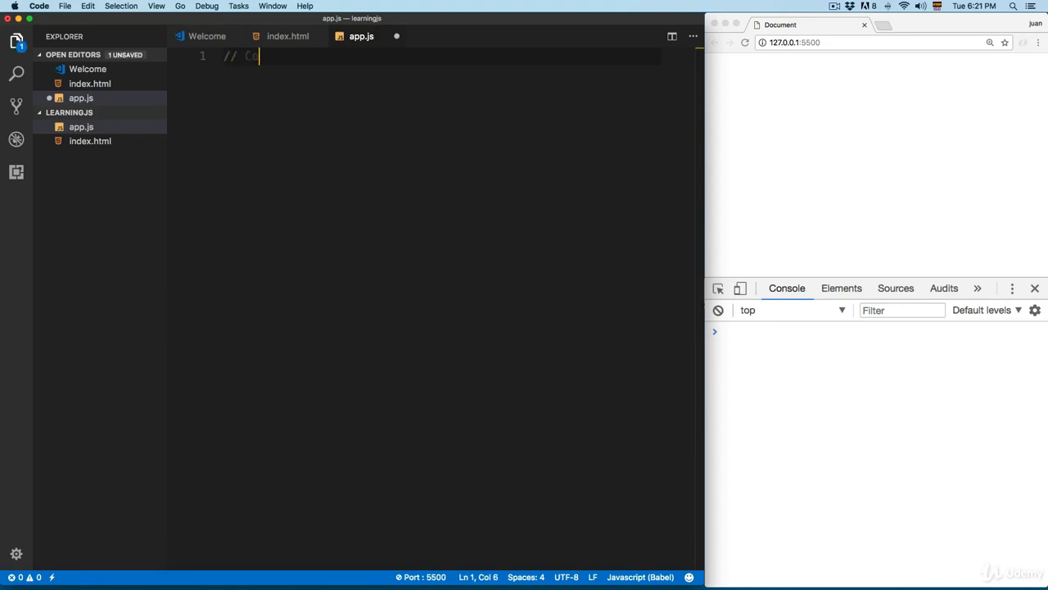
text(onst in Array)
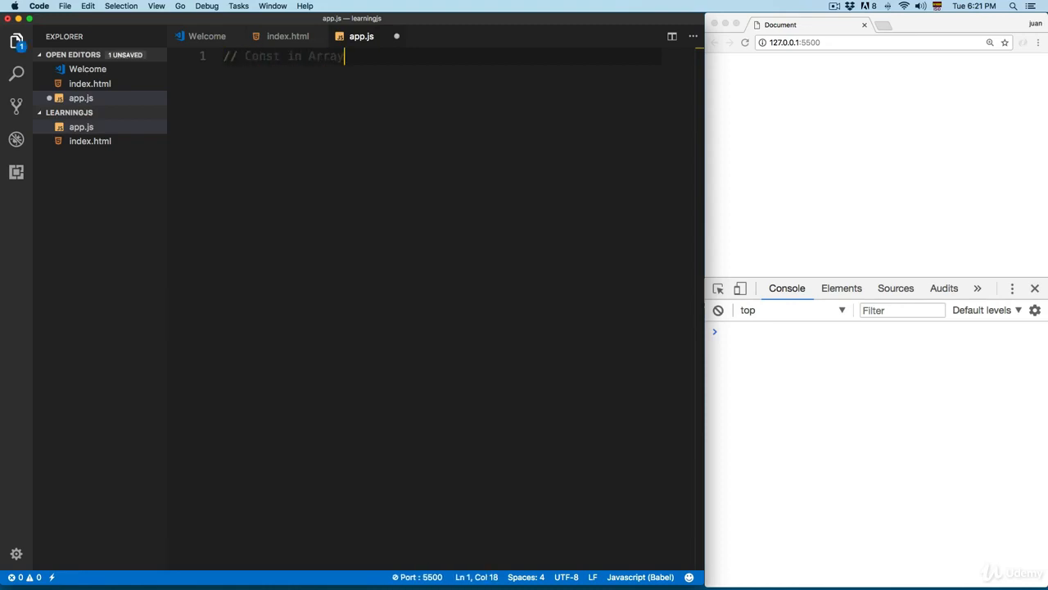
text(s & Objects)
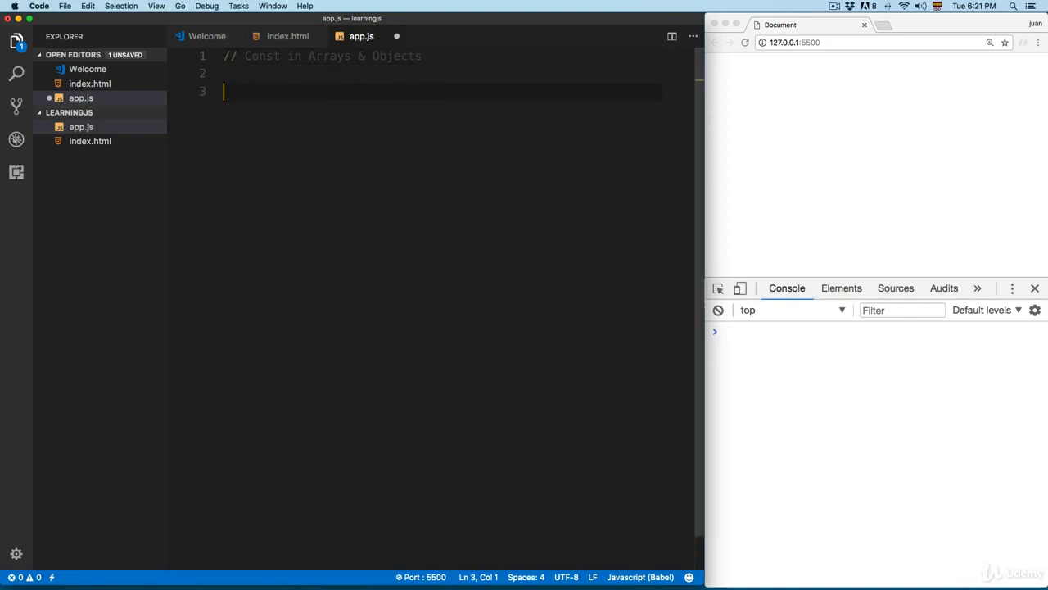
text(const)
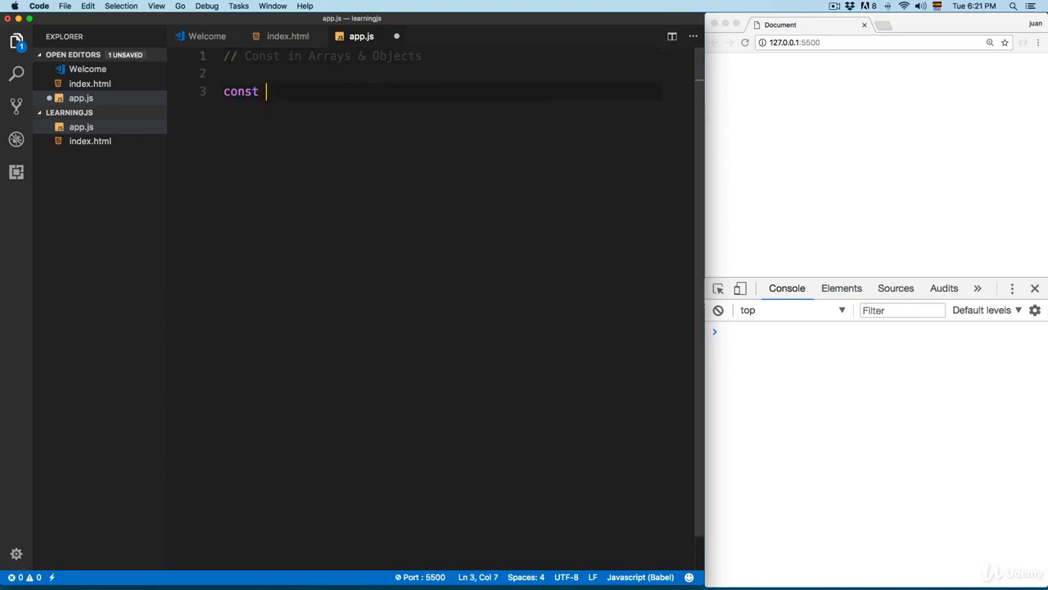
text(name = 'Juan')
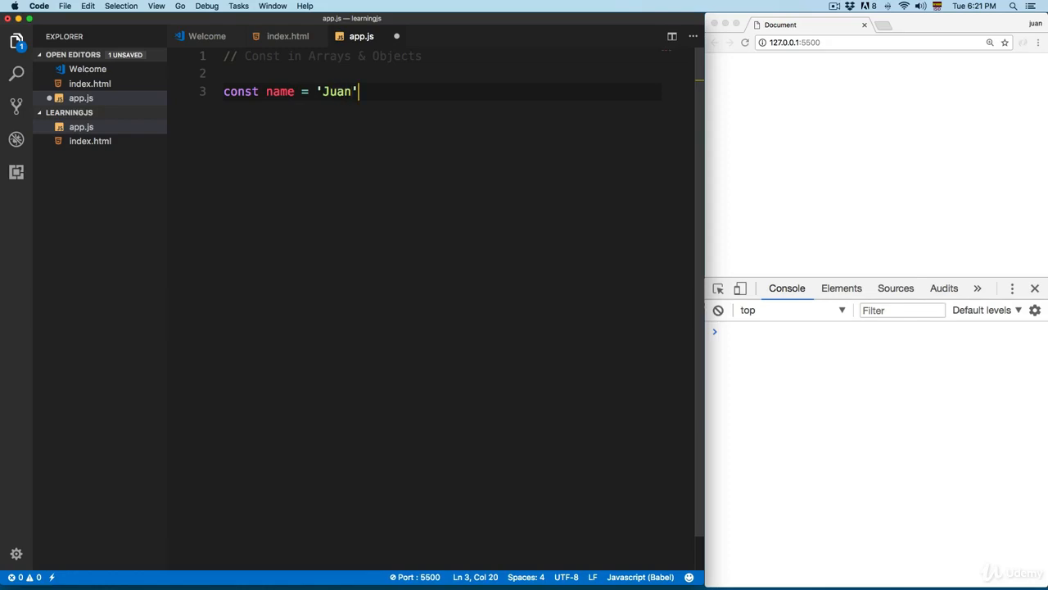
text(console.log(name);)
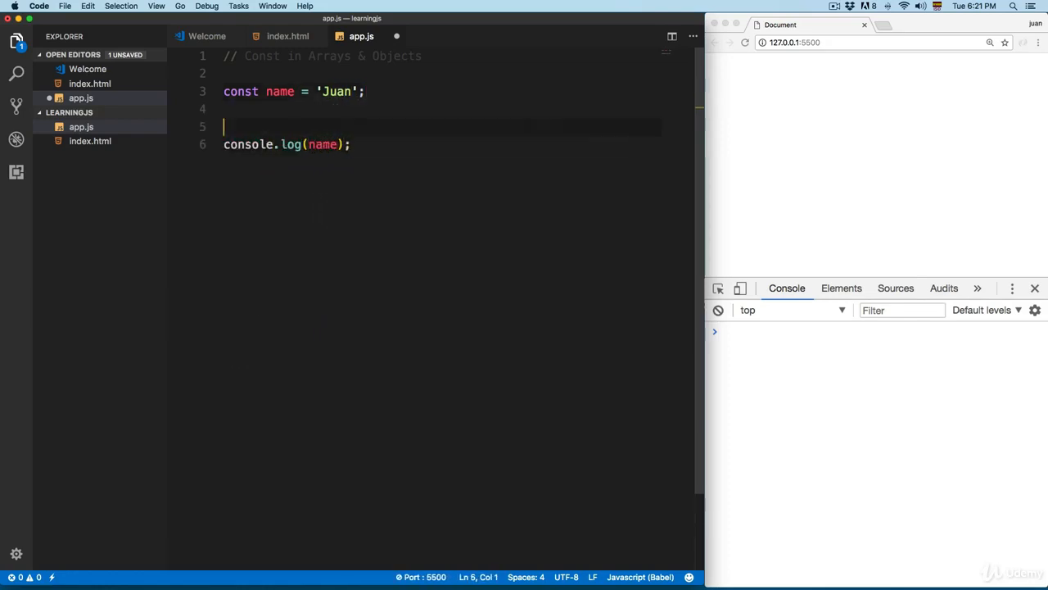
key(cmd+s)
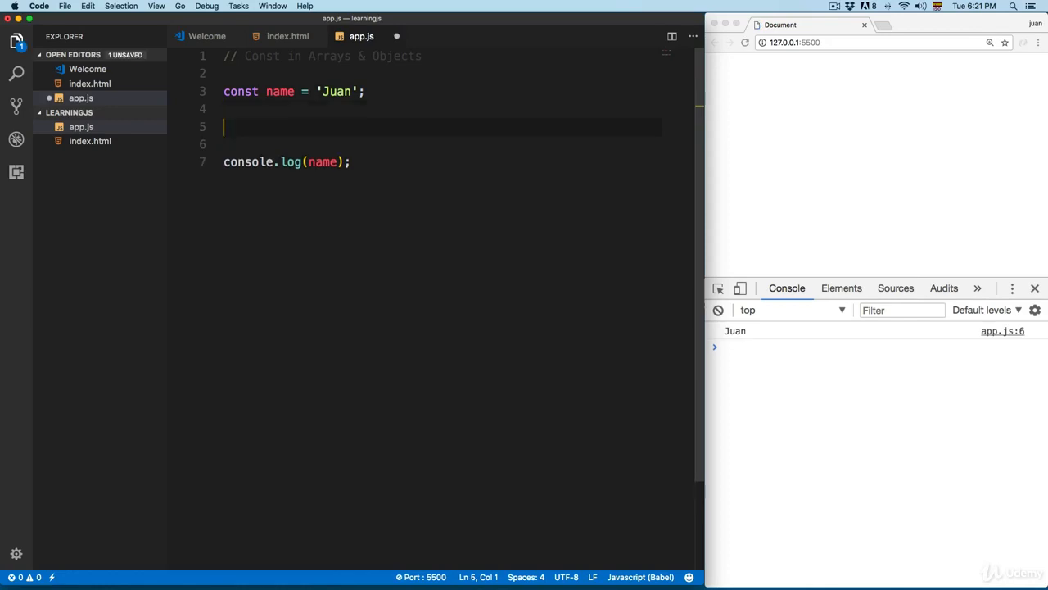
Reassign name = 'Pablo' so the console throws an assignment-to-constant TypeError
text(name = 'P)
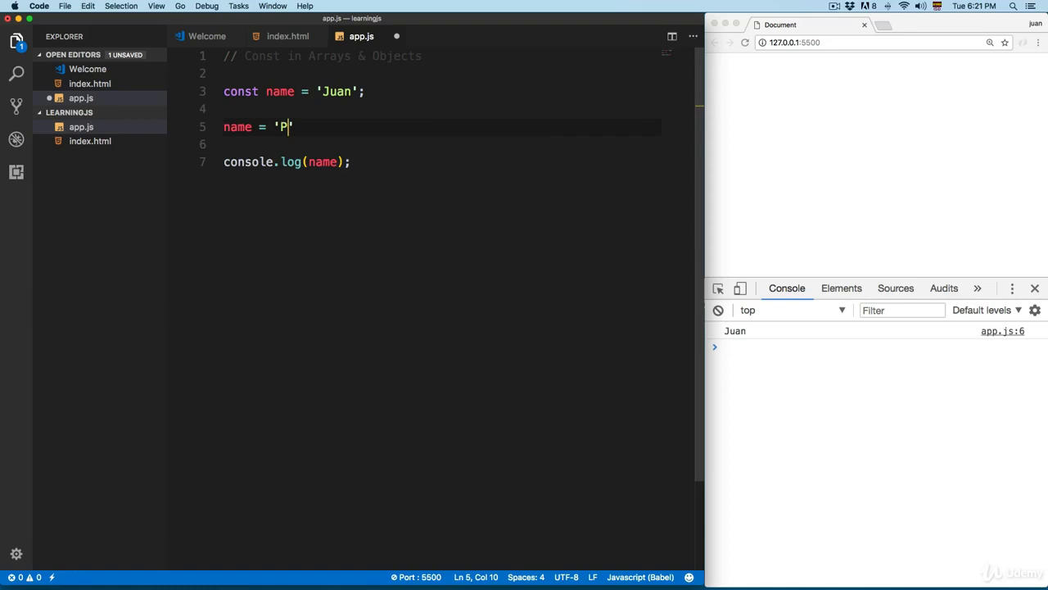
text(ablo)
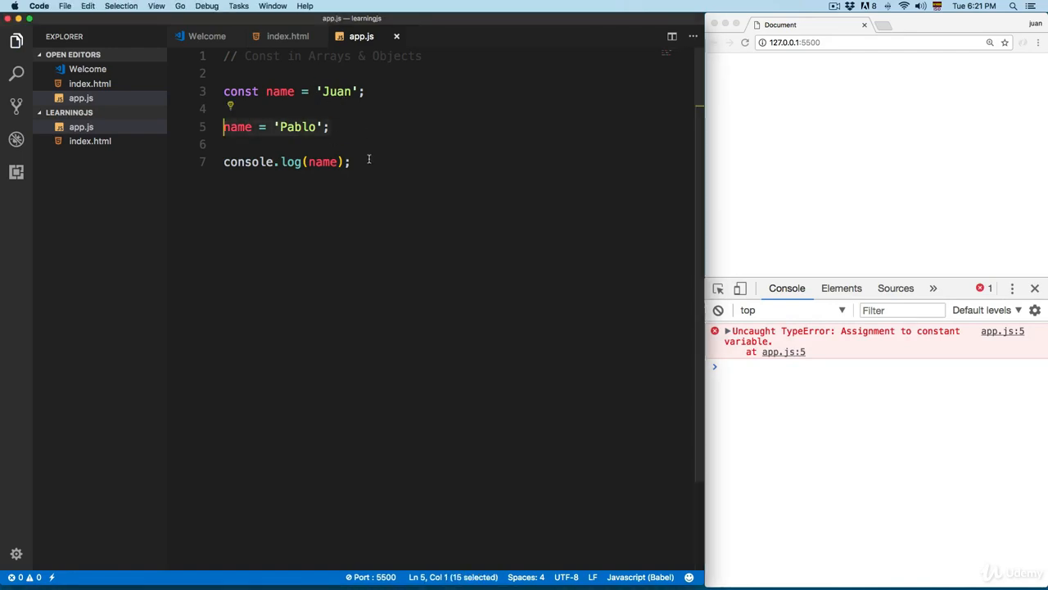
double_click(279, 91)
text([)
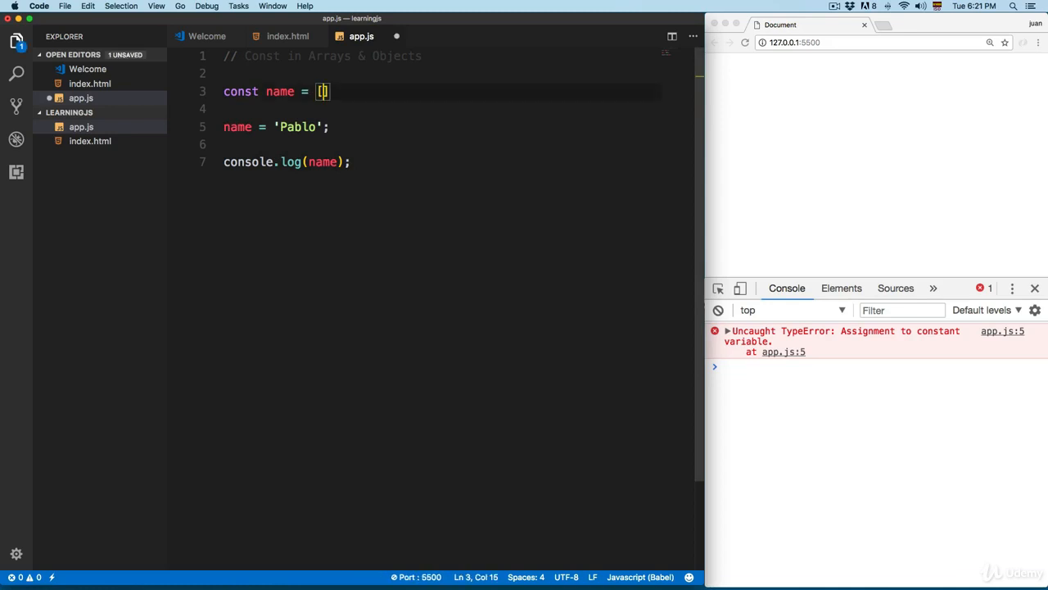
Declare const newArray = [1,2,3] and log it to the console
text(1,2,3];)
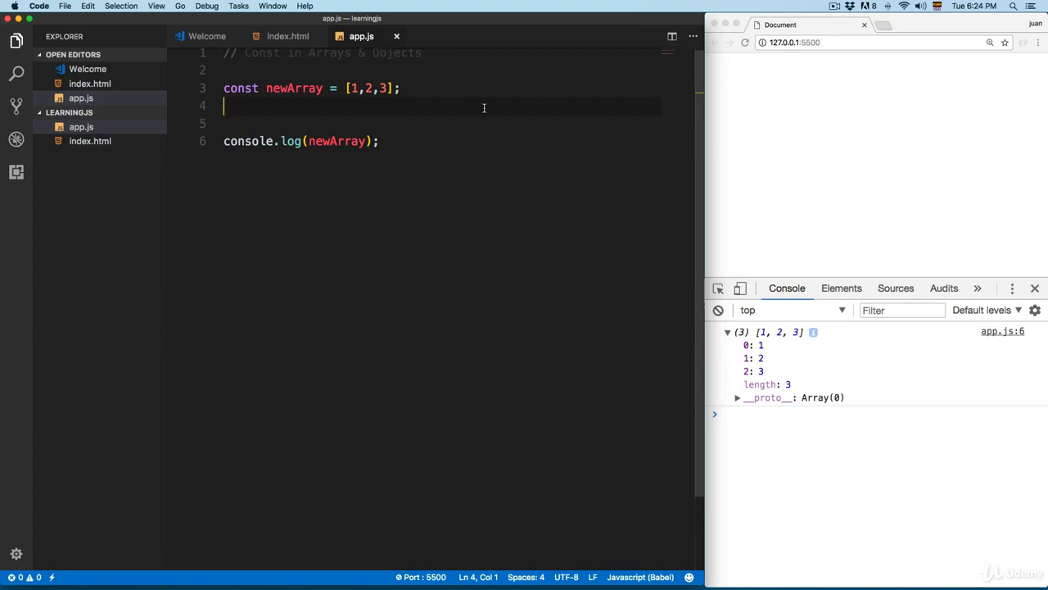
Set newArray[0] to 'New element in the array'
text(mew)
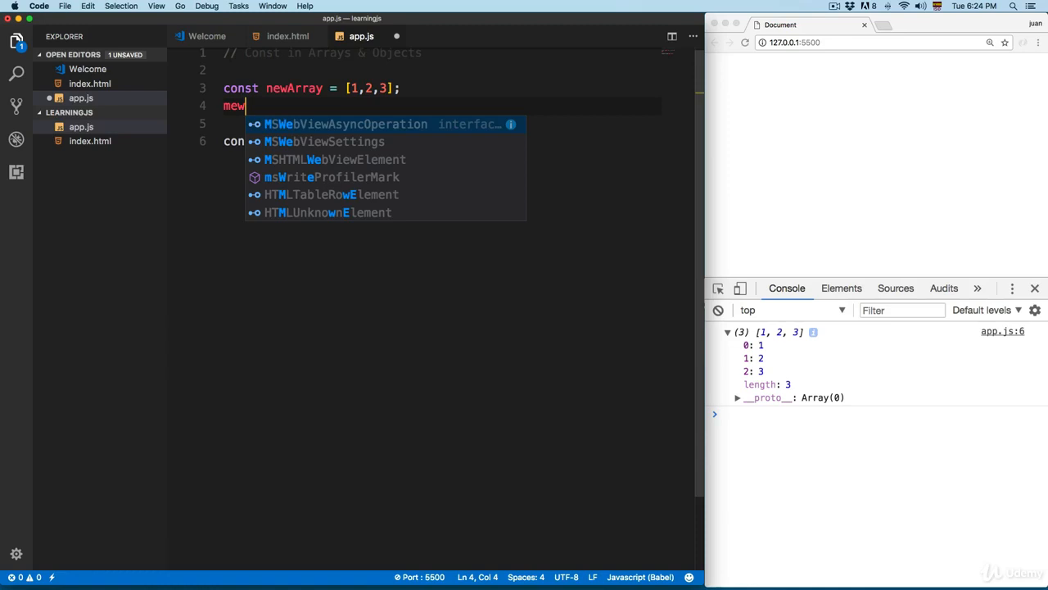
text(ay[0] = ')
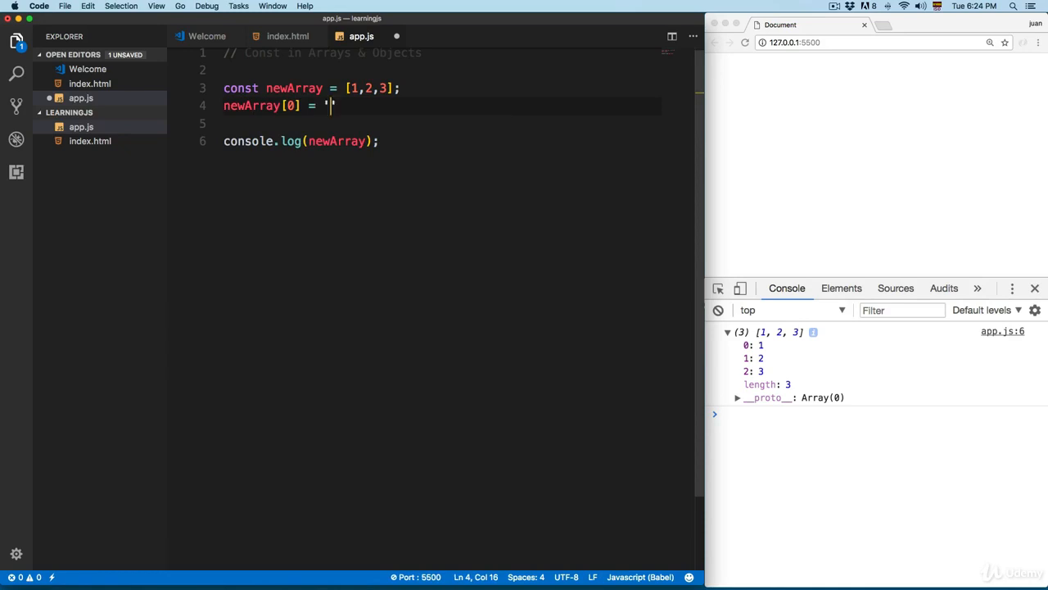
text(New el)
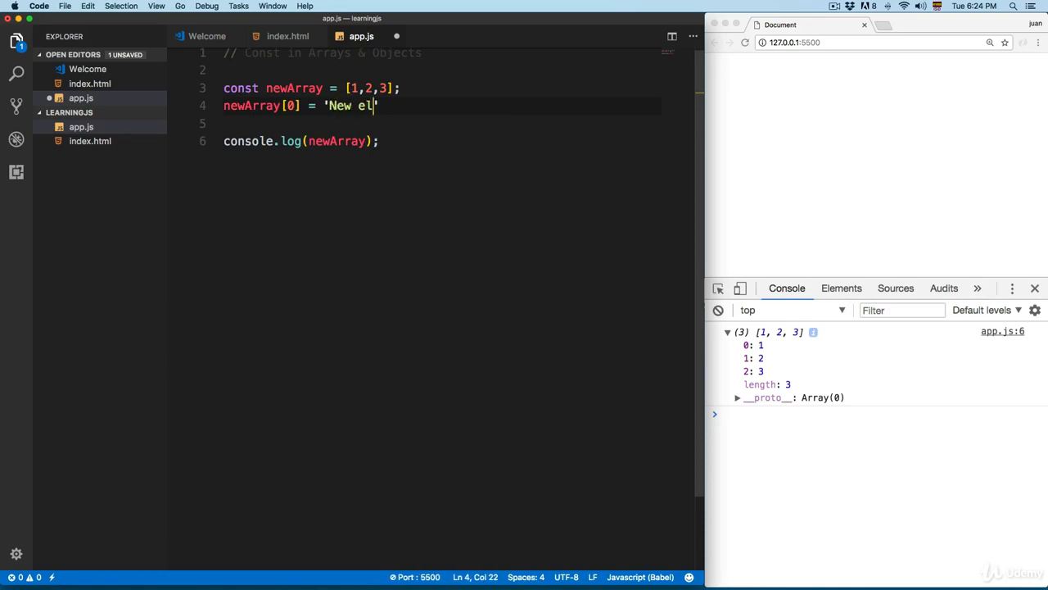
text(ement in the raray)
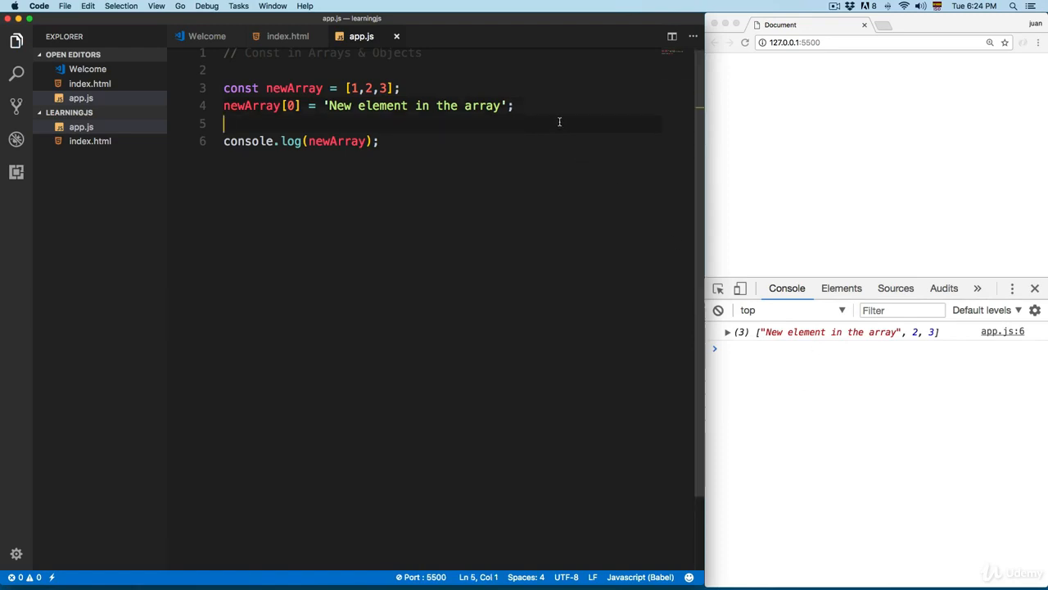
Assign newArray.push = 'Something new' and expand the logged array in the console
text(newa)
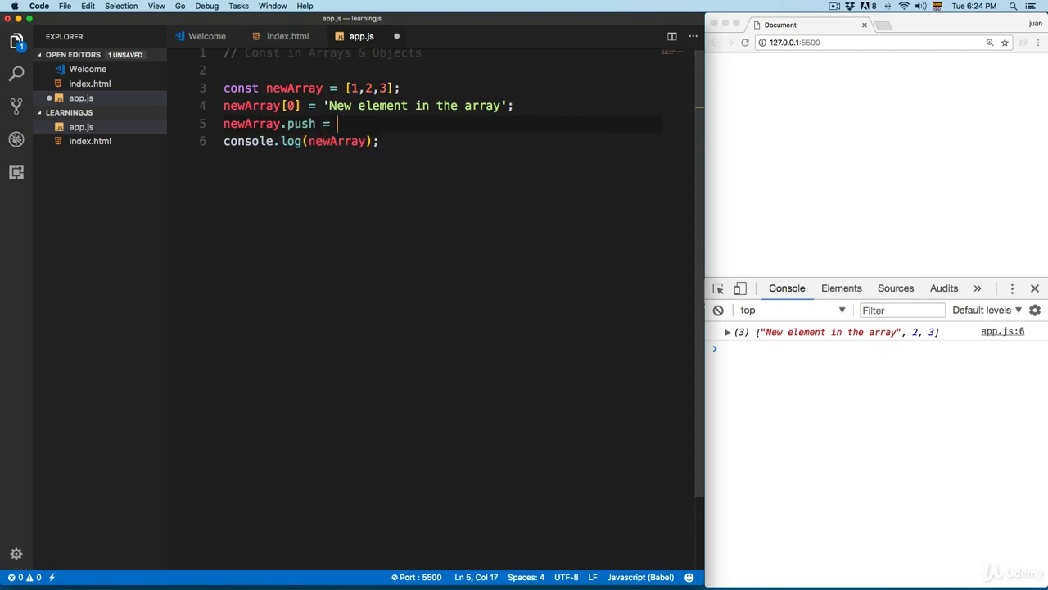
text('Something new';)
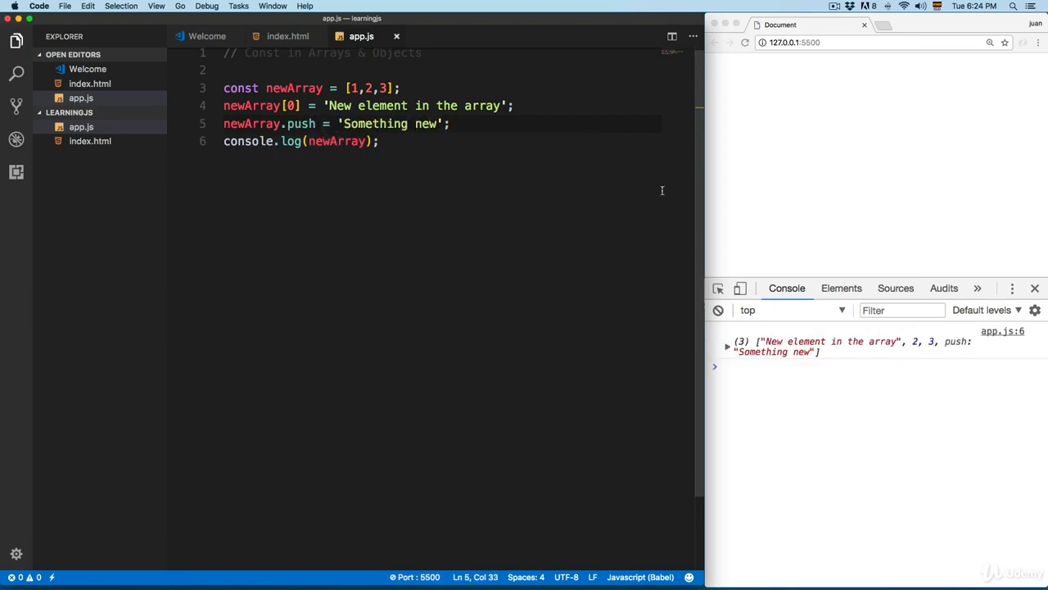
click(728, 342)
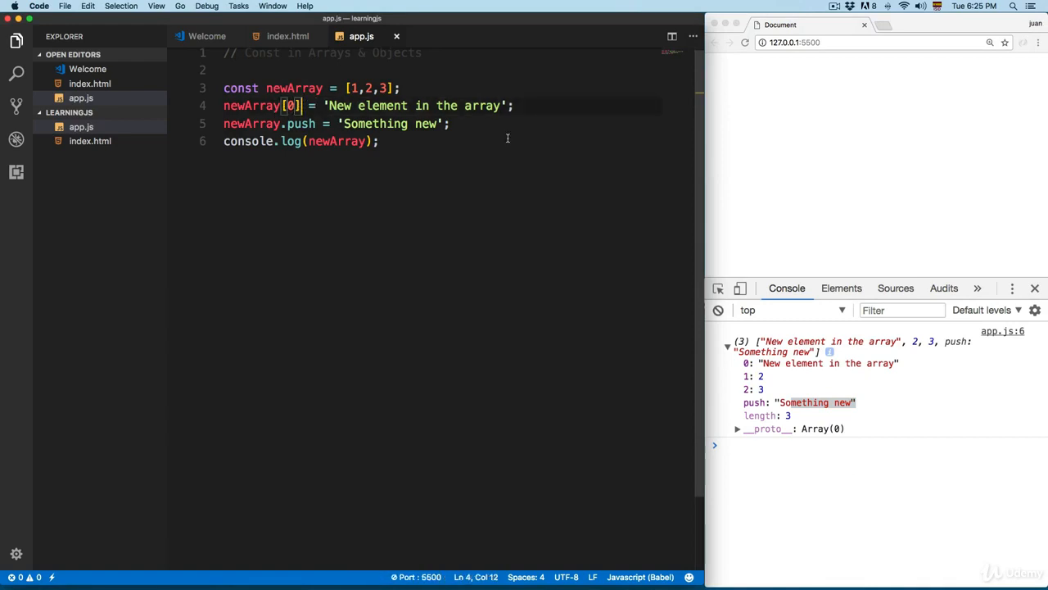
key(Enter)
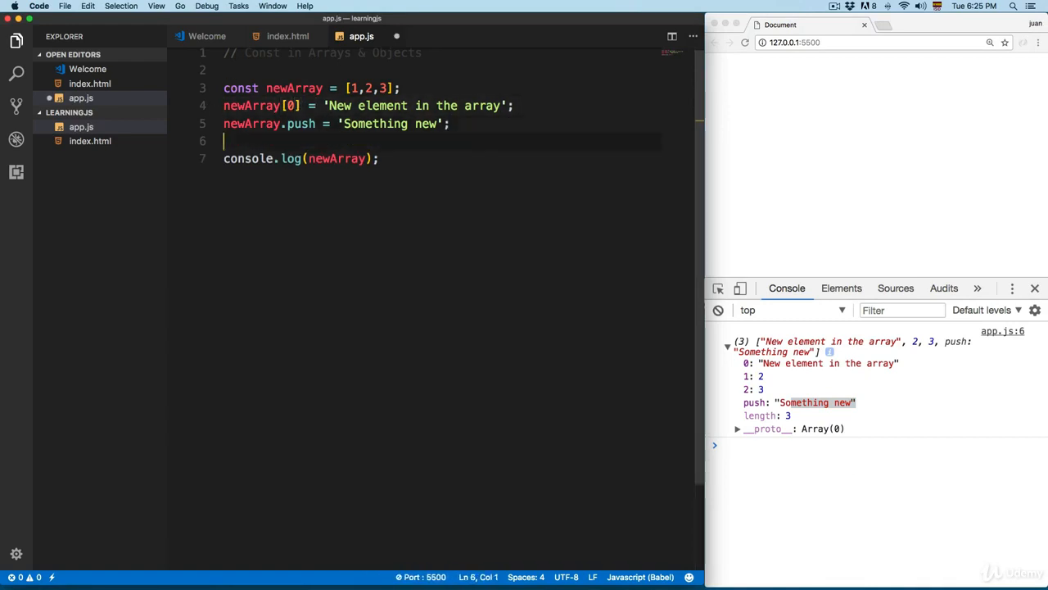
text(newar)
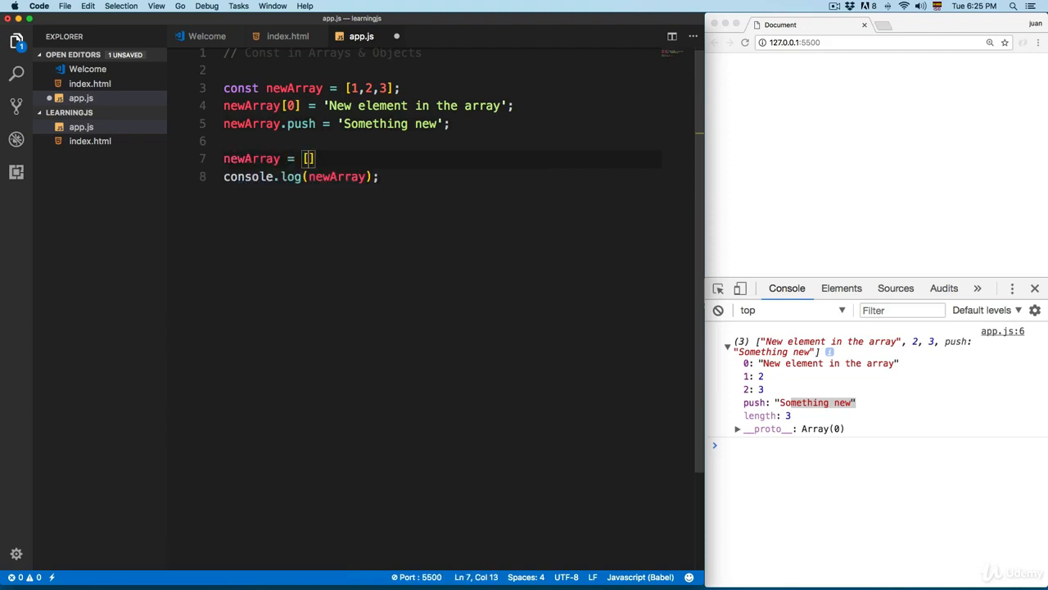
text(9,8,7)
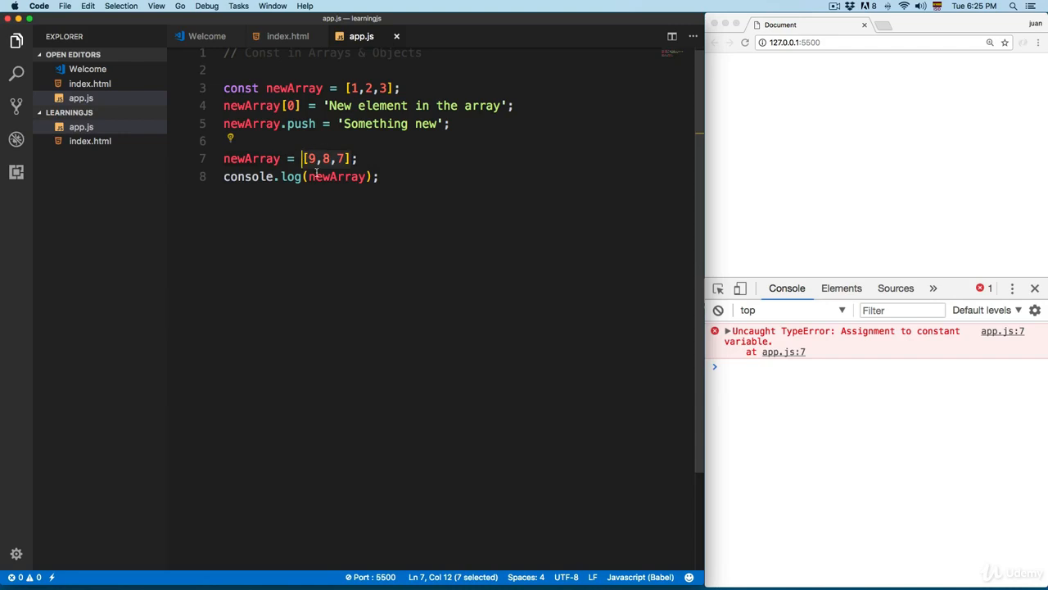
double_click(252, 157)
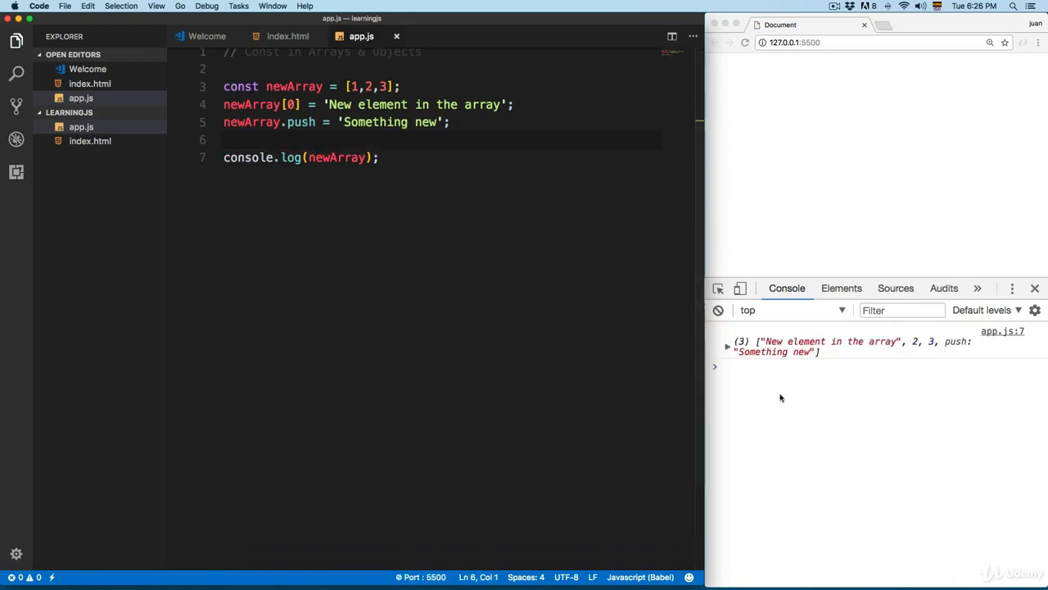
Change push to a method call newArray.push('Something new') and expand the four-element array in the console
click(727, 345)
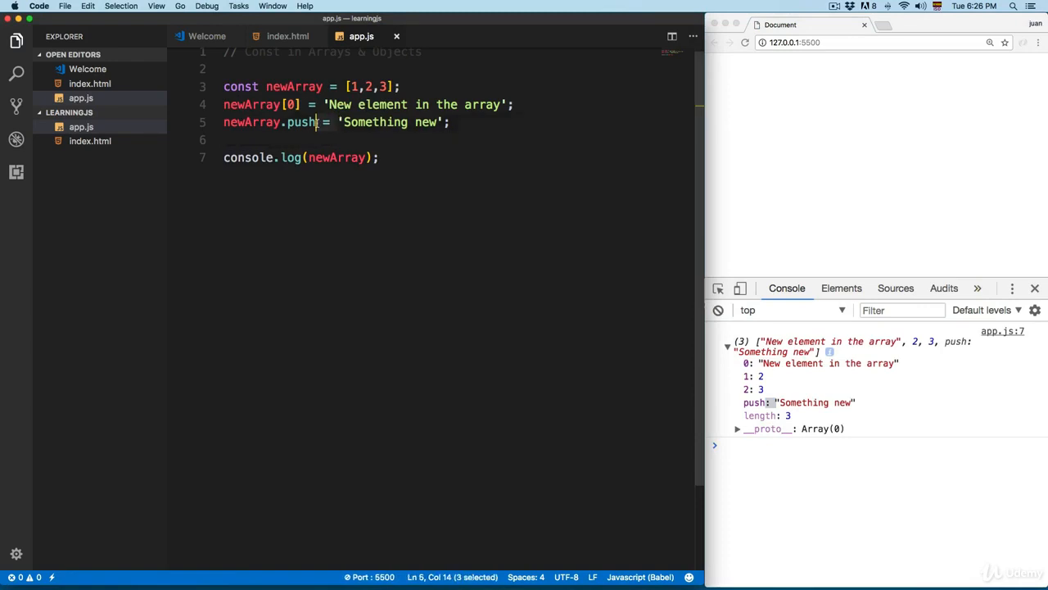
text(())
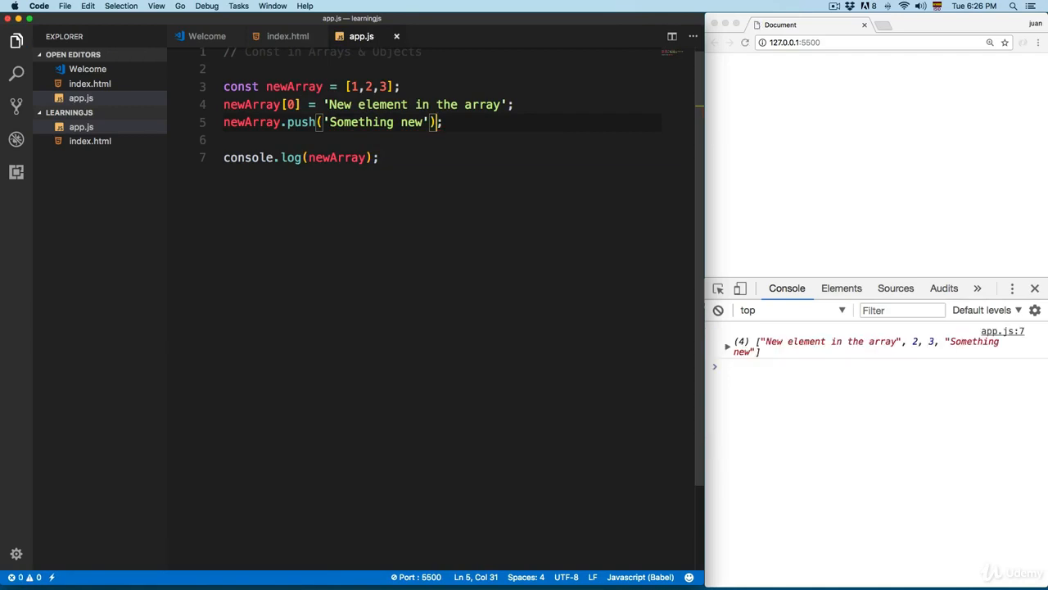
click(728, 343)
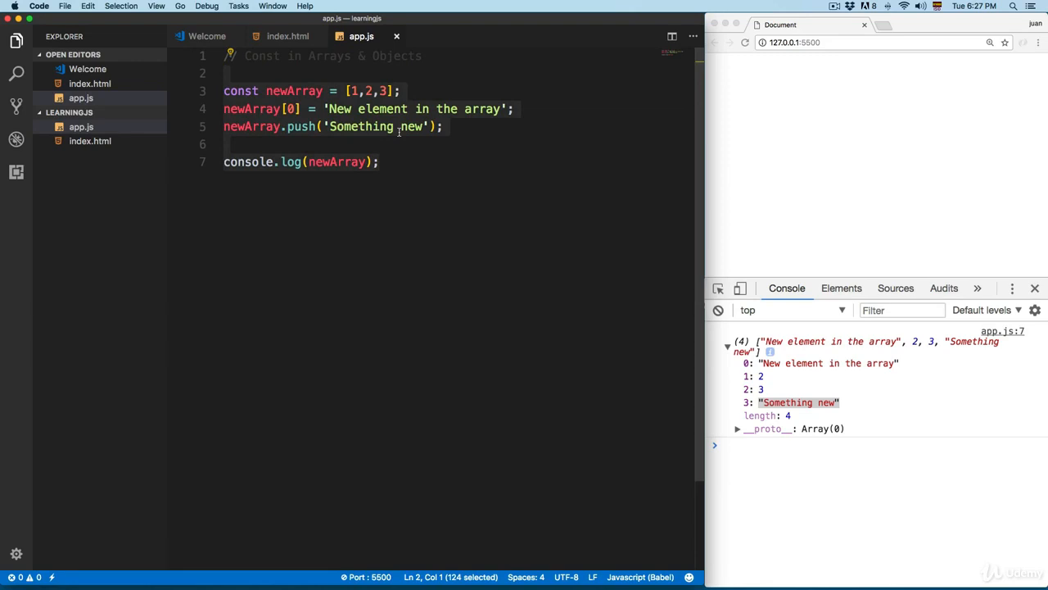
Declare const car = { name: 'Mustang', engine: 6.4 }, log it and save
text(const car =)
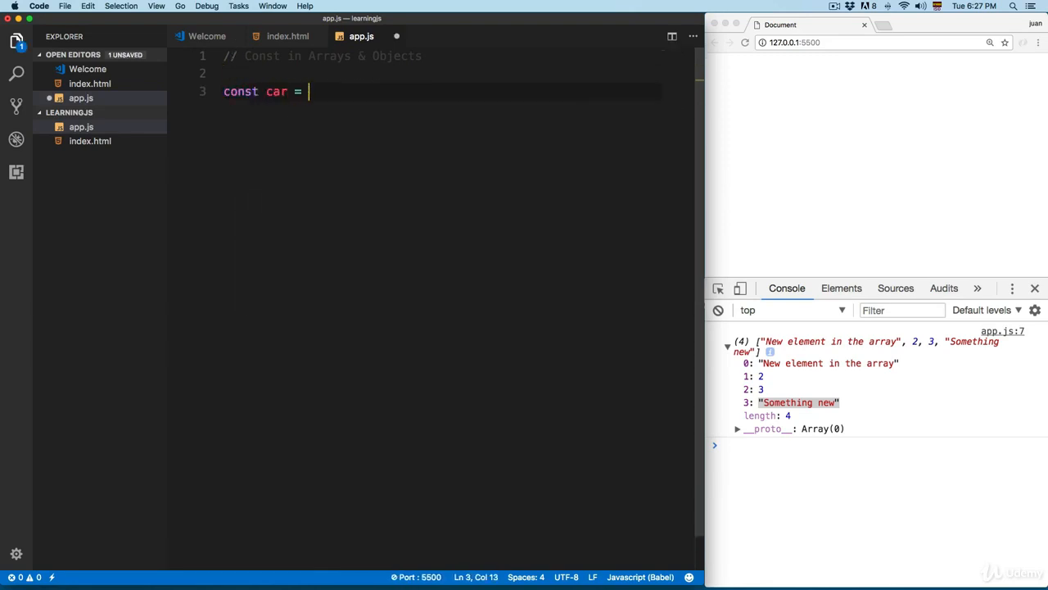
text({)
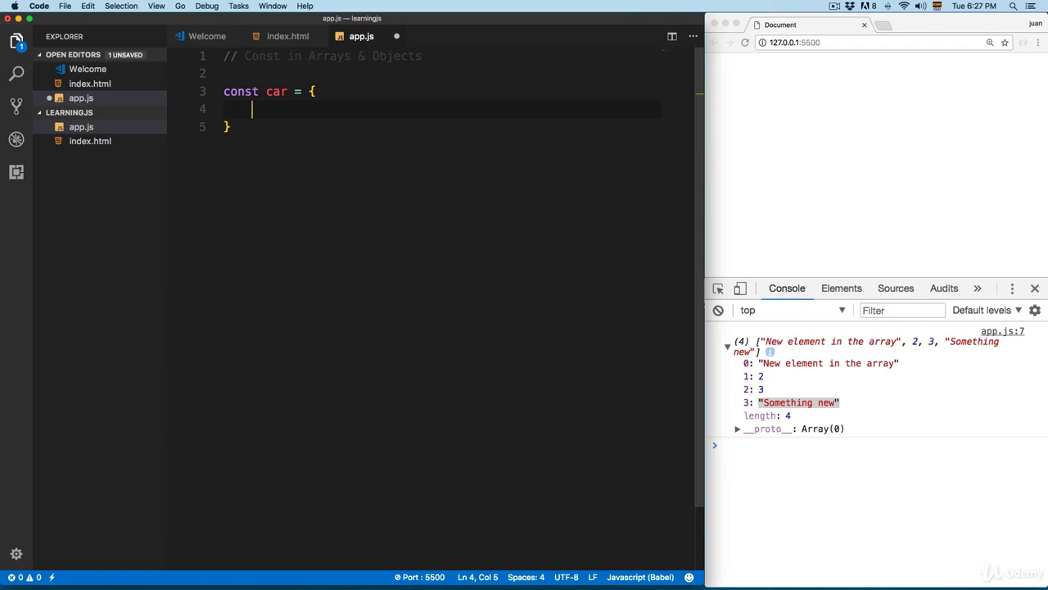
text(name: '')
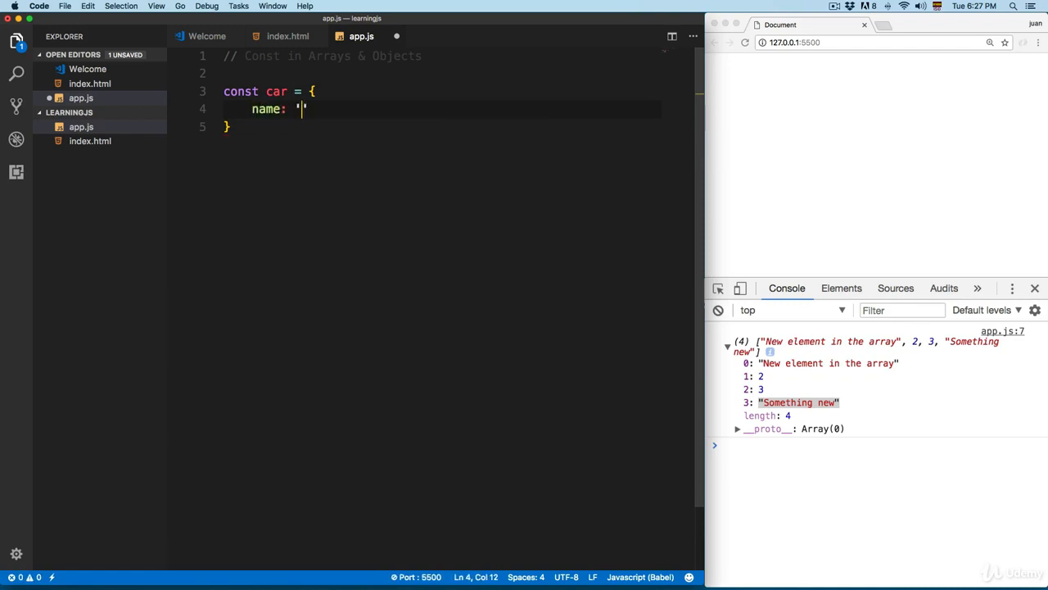
text(Mustang',)
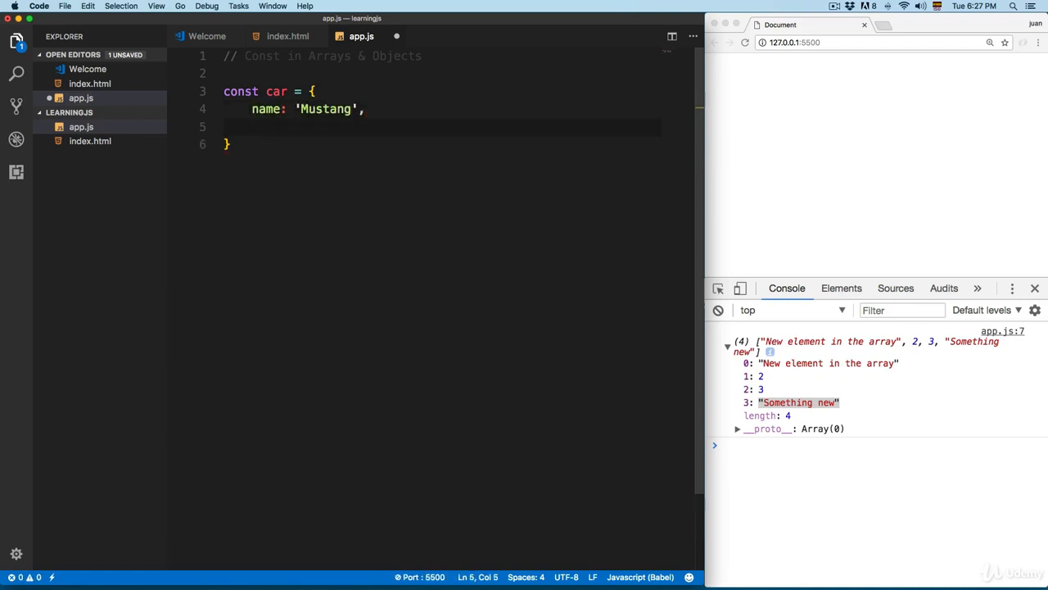
text(engine:)
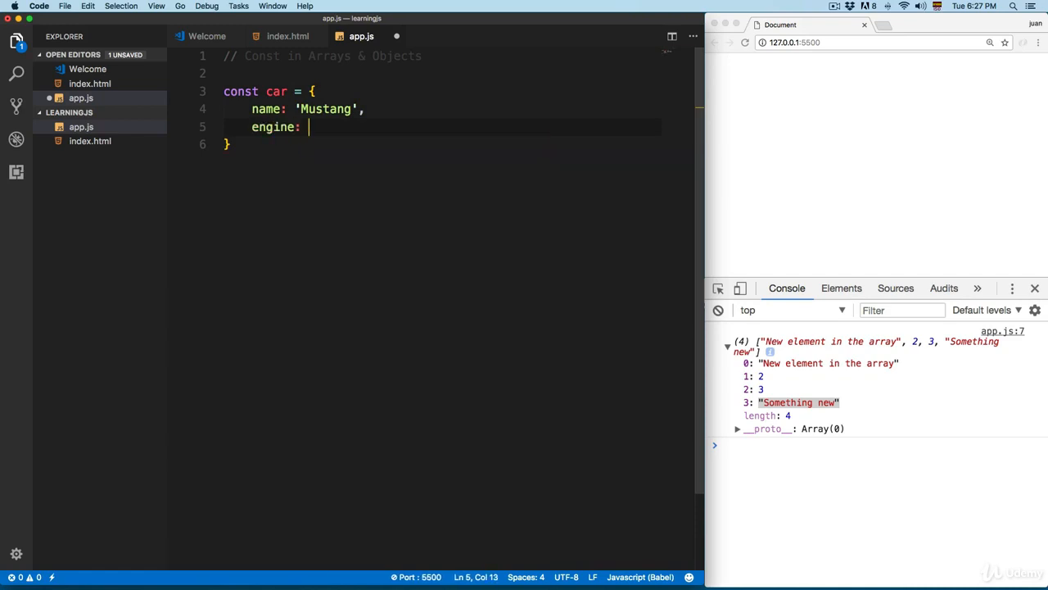
text(6.4)
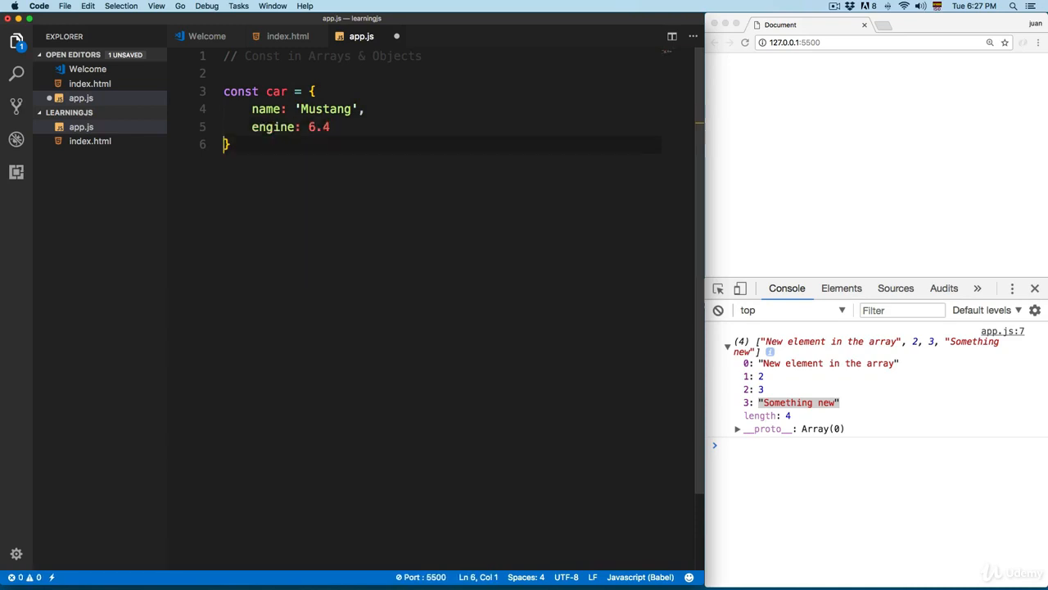
text(console.log(car);)
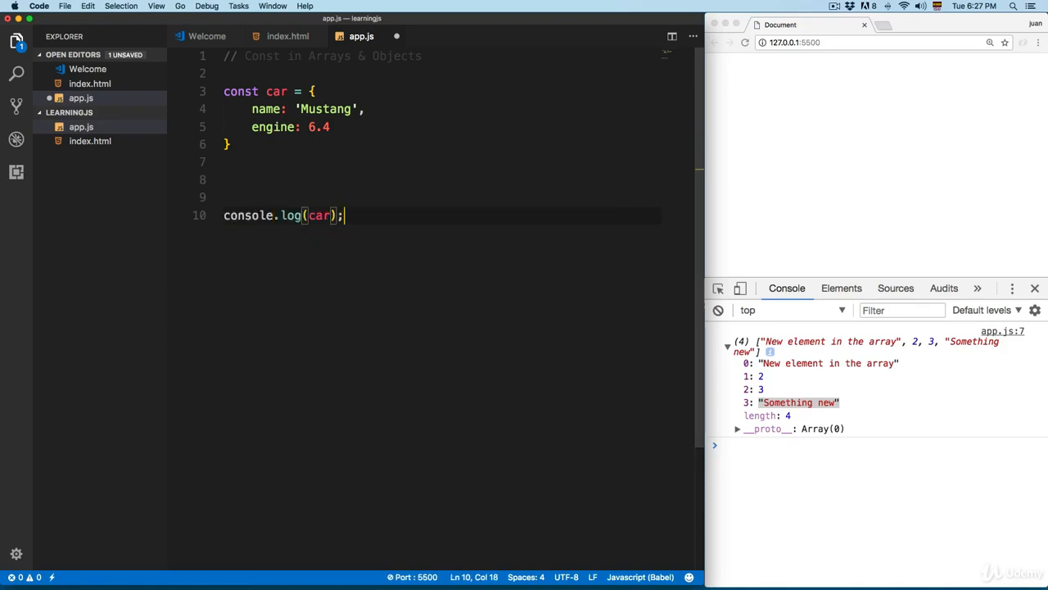
key(cmd+s)
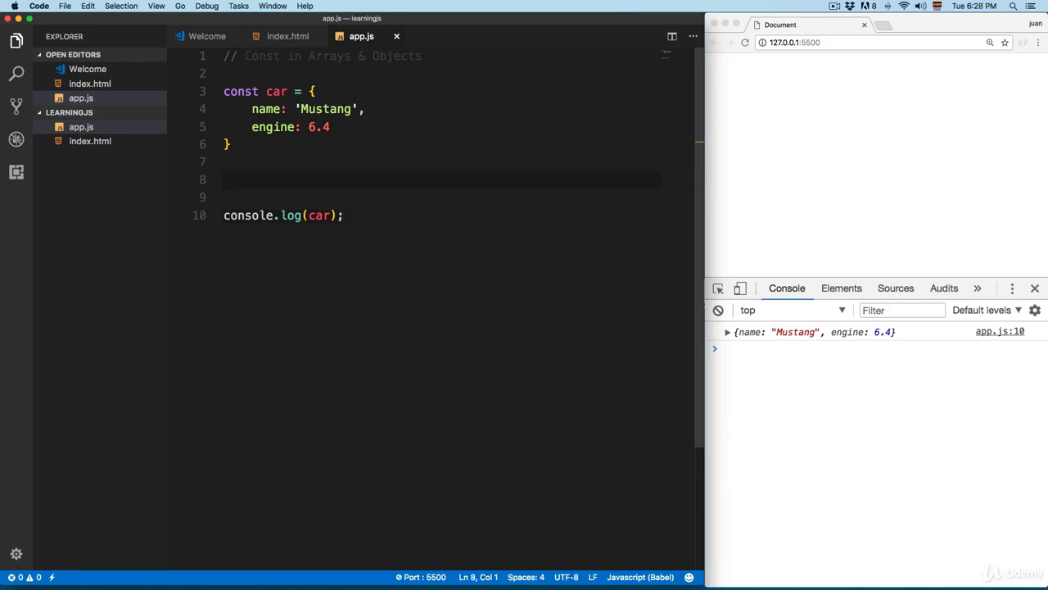
Set car.name = 'Challenger' so the console logs the updated object
text(car.name)
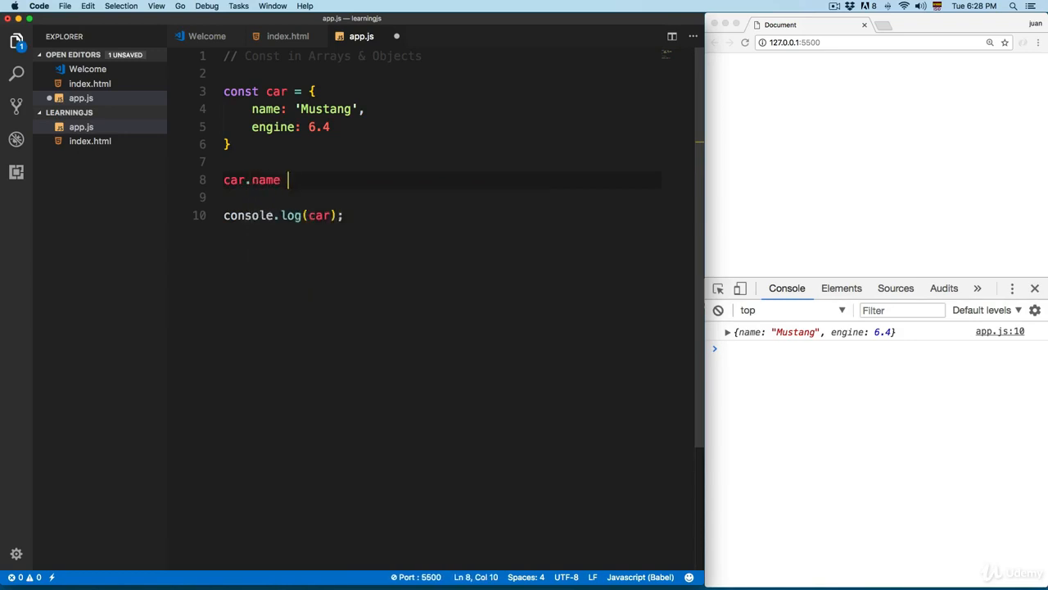
text(= 'Challeng')
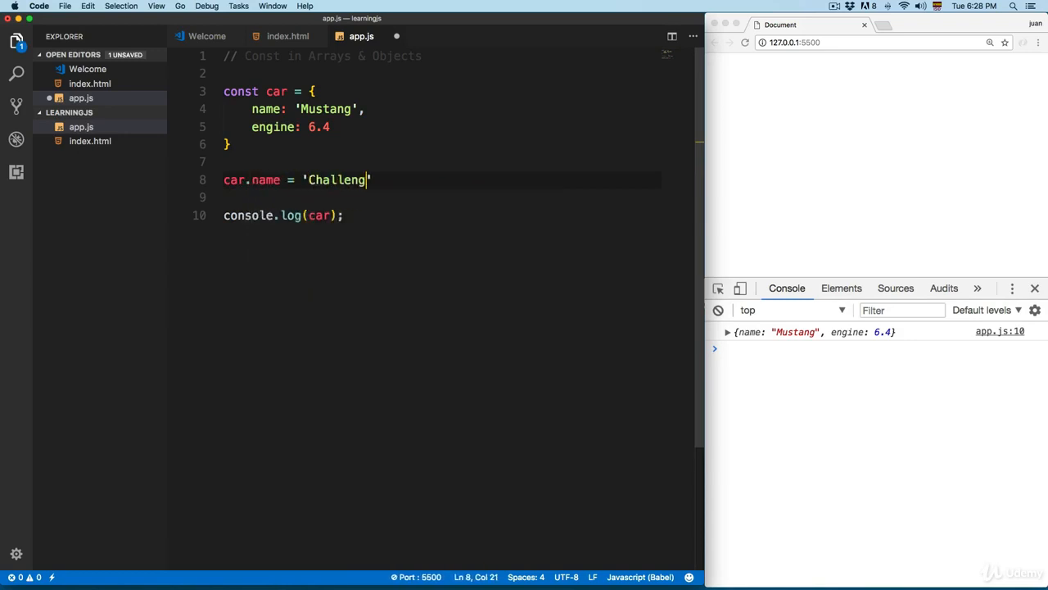
text(er';)
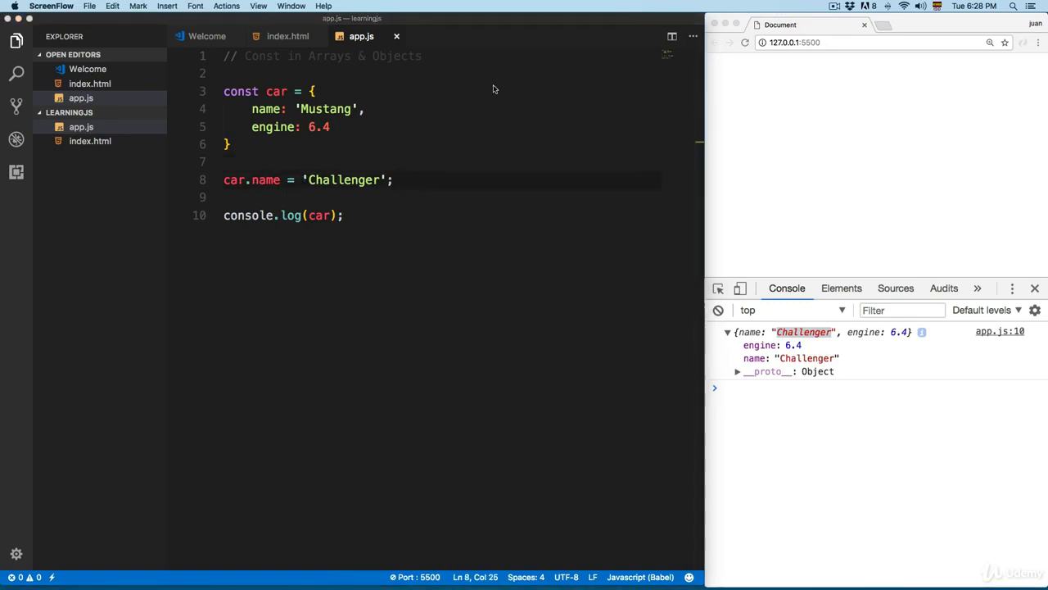
Reassign car = { name: 'A new car', engine: 2.0 }, producing a constant-assignment TypeError
click(393, 178)
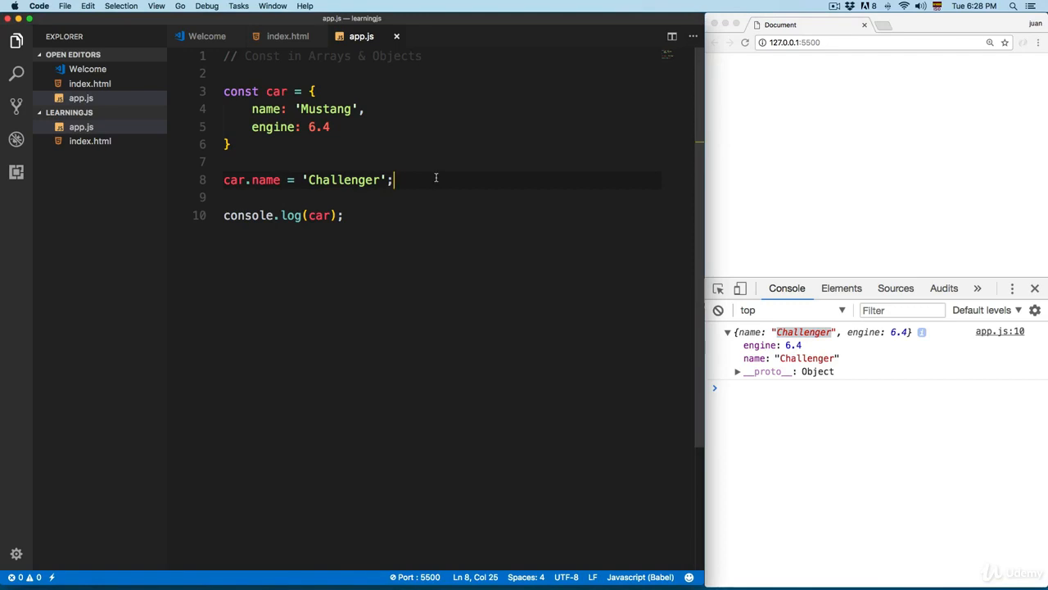
text(car =)
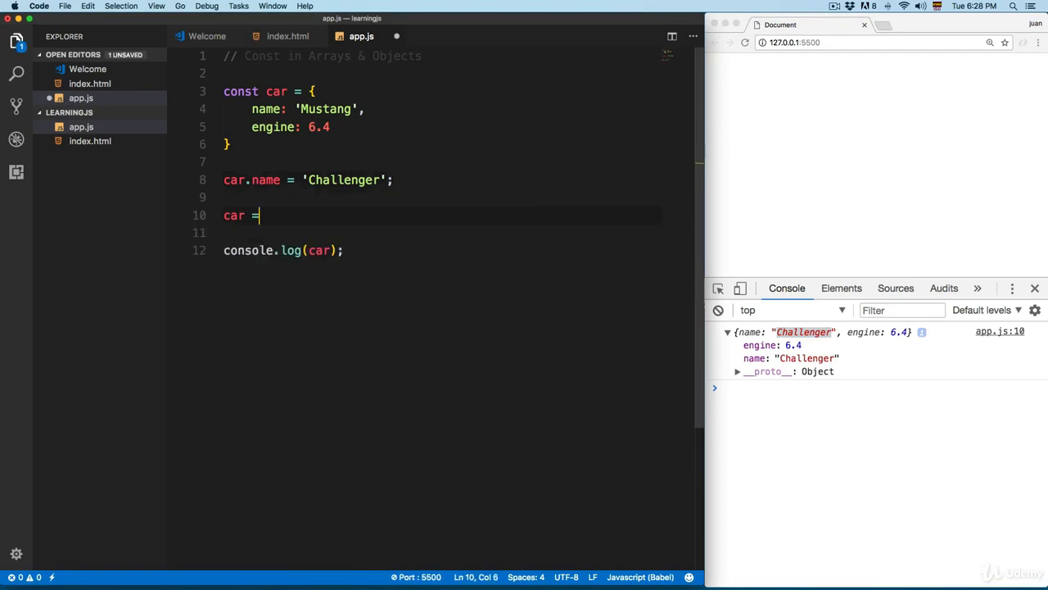
text({ name)
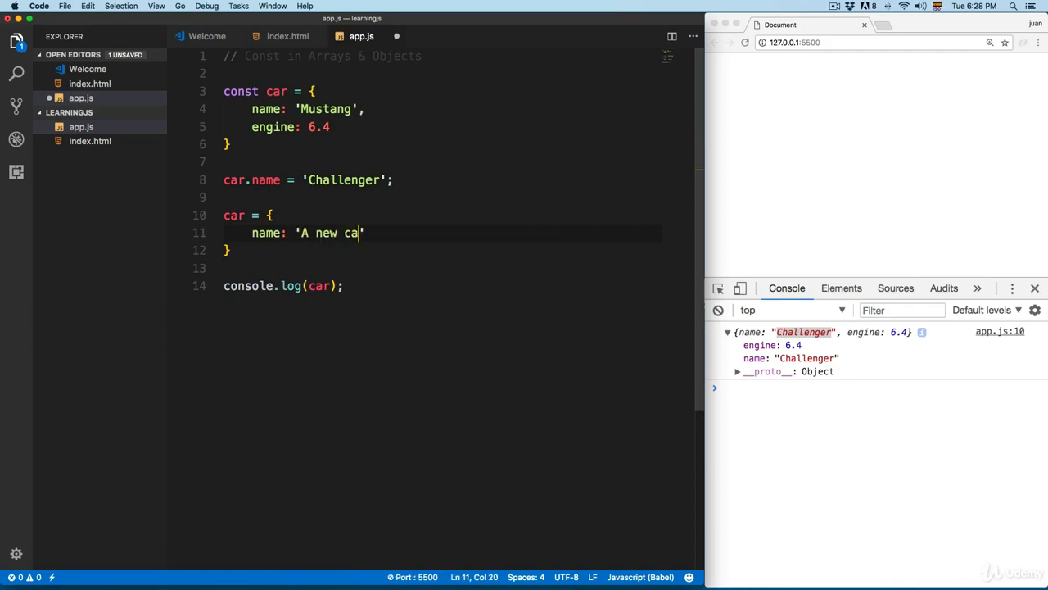
text(r',)
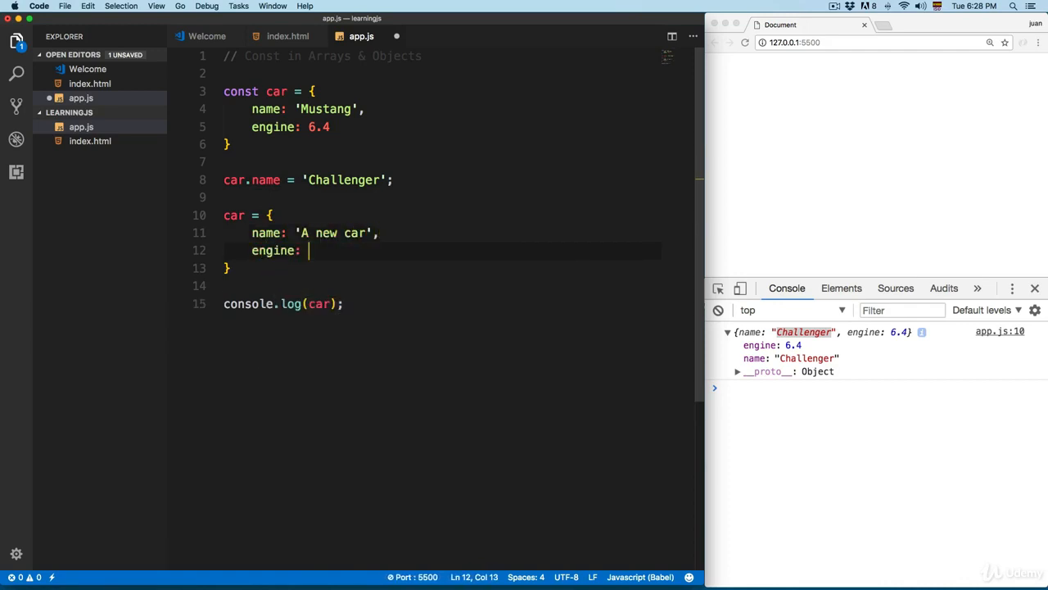
text('')
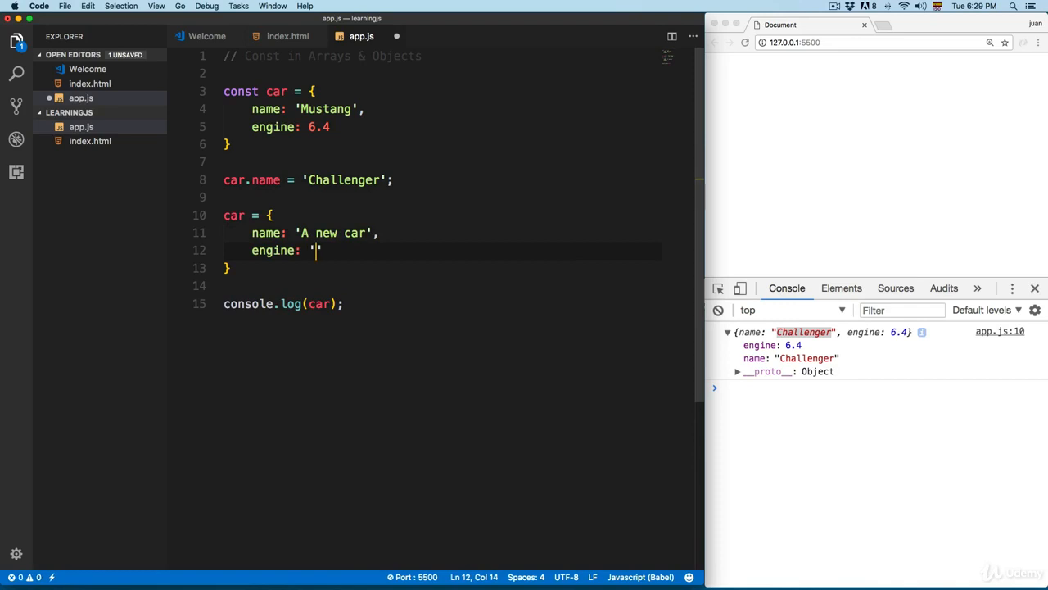
text(2.0)
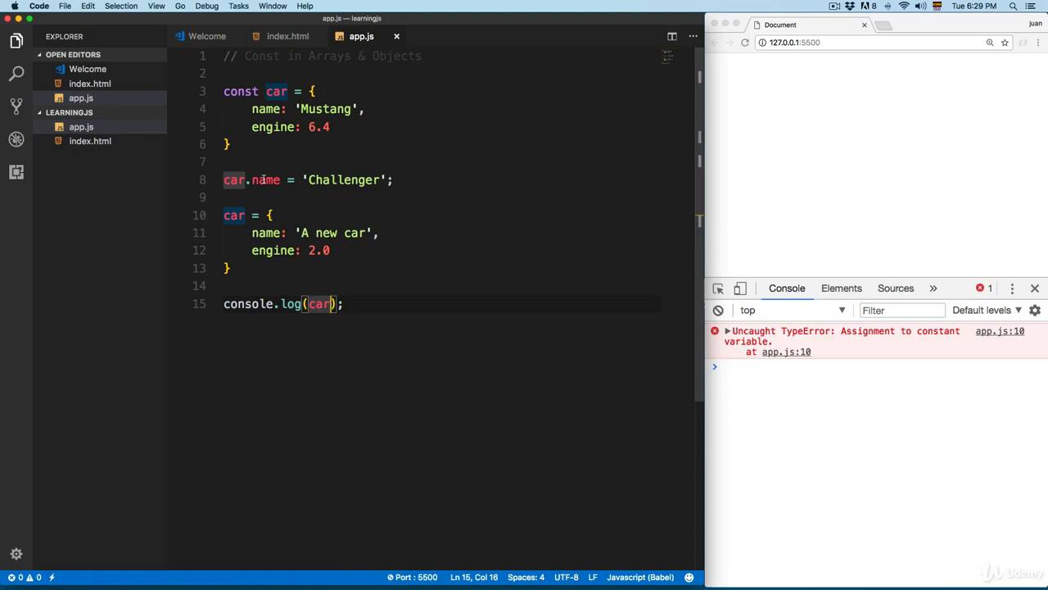
double_click(265, 179)
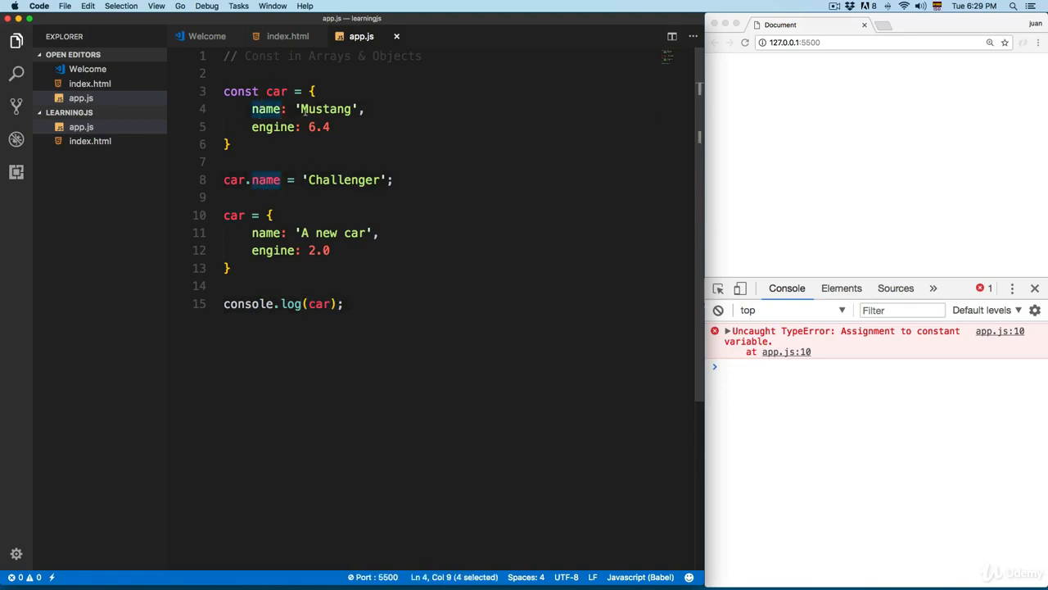
mouse_move(308, 116)
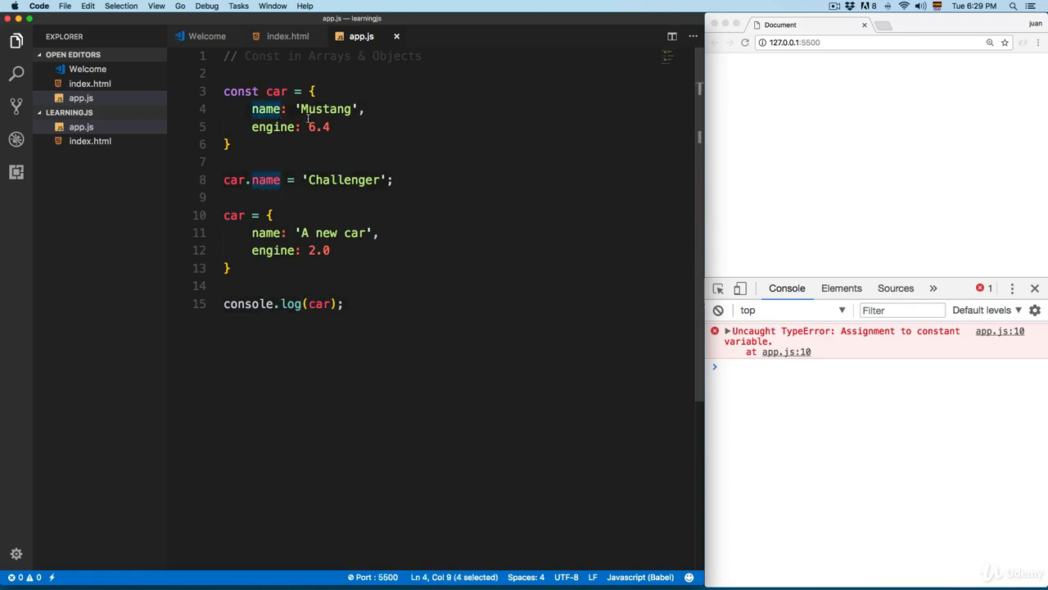